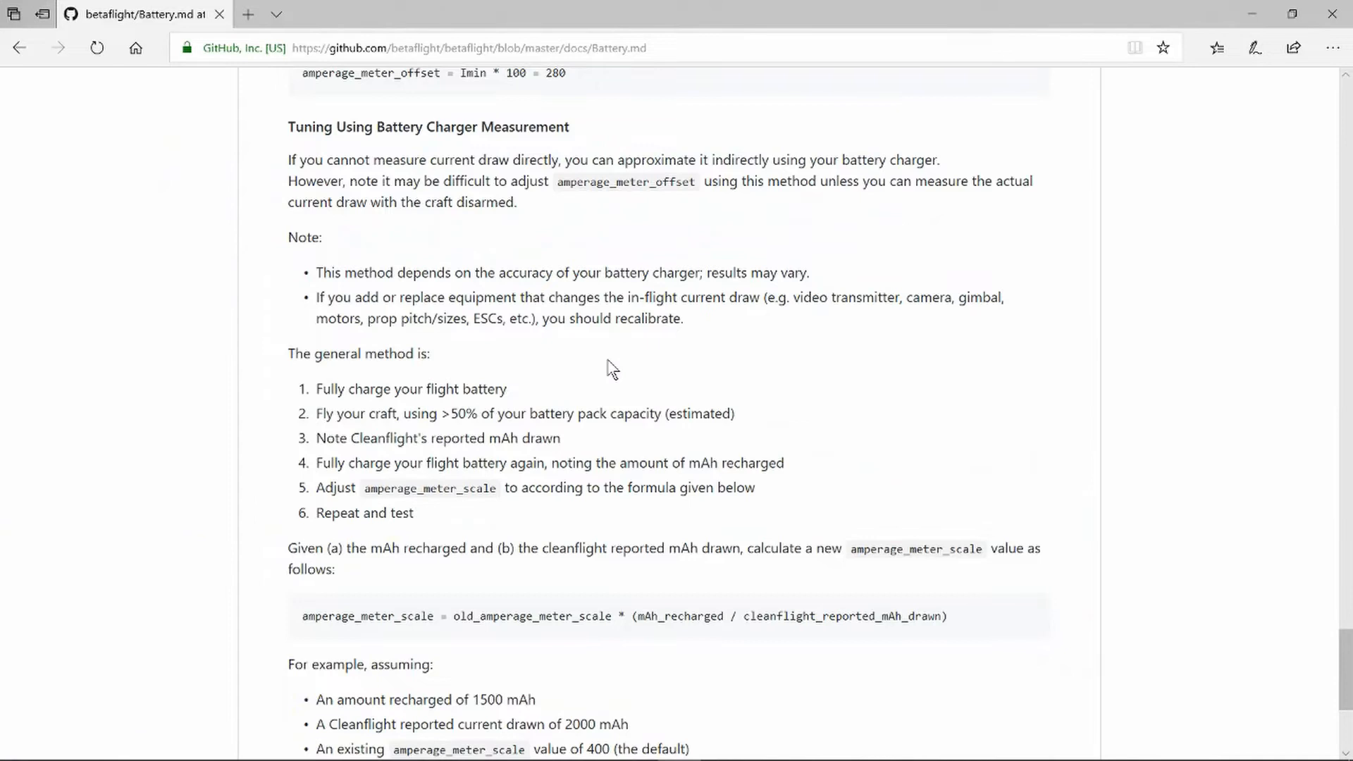
mouse_move(537, 389)
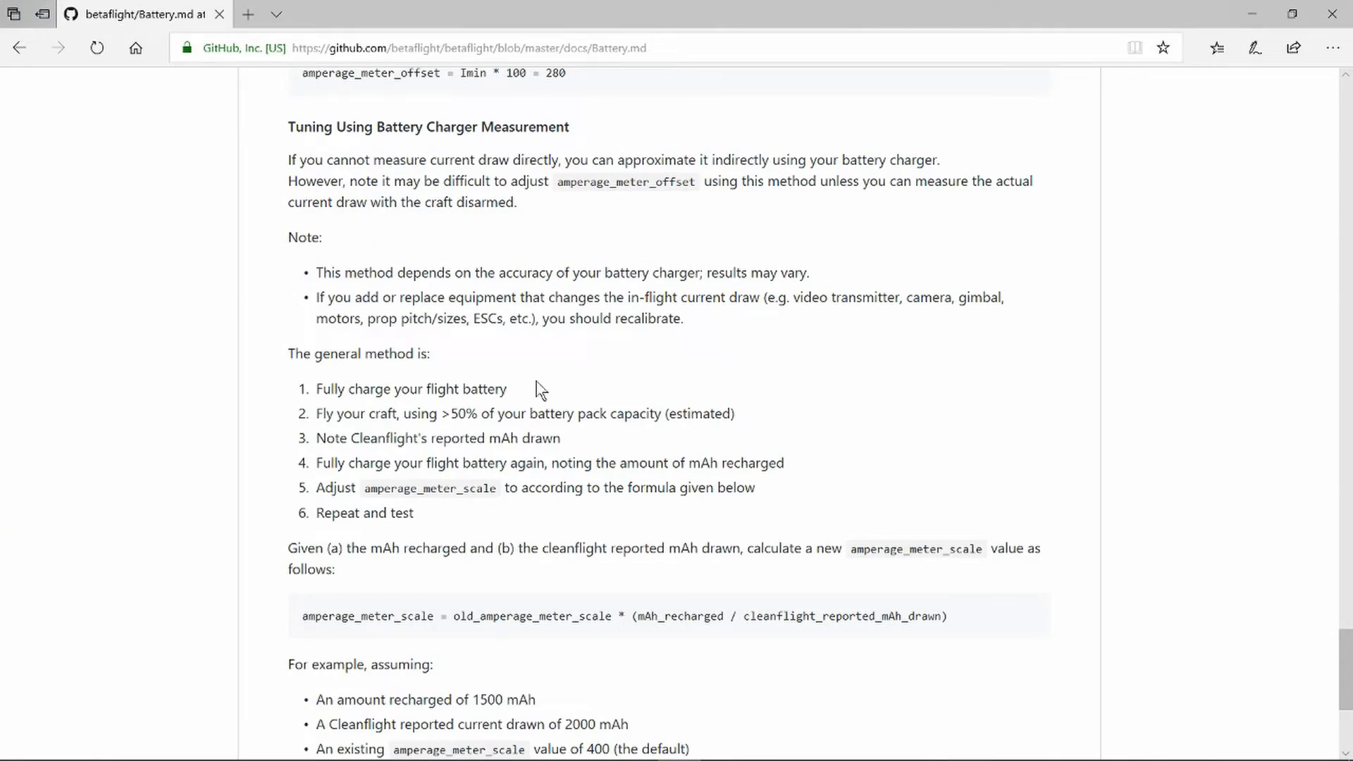
mouse_move(553, 420)
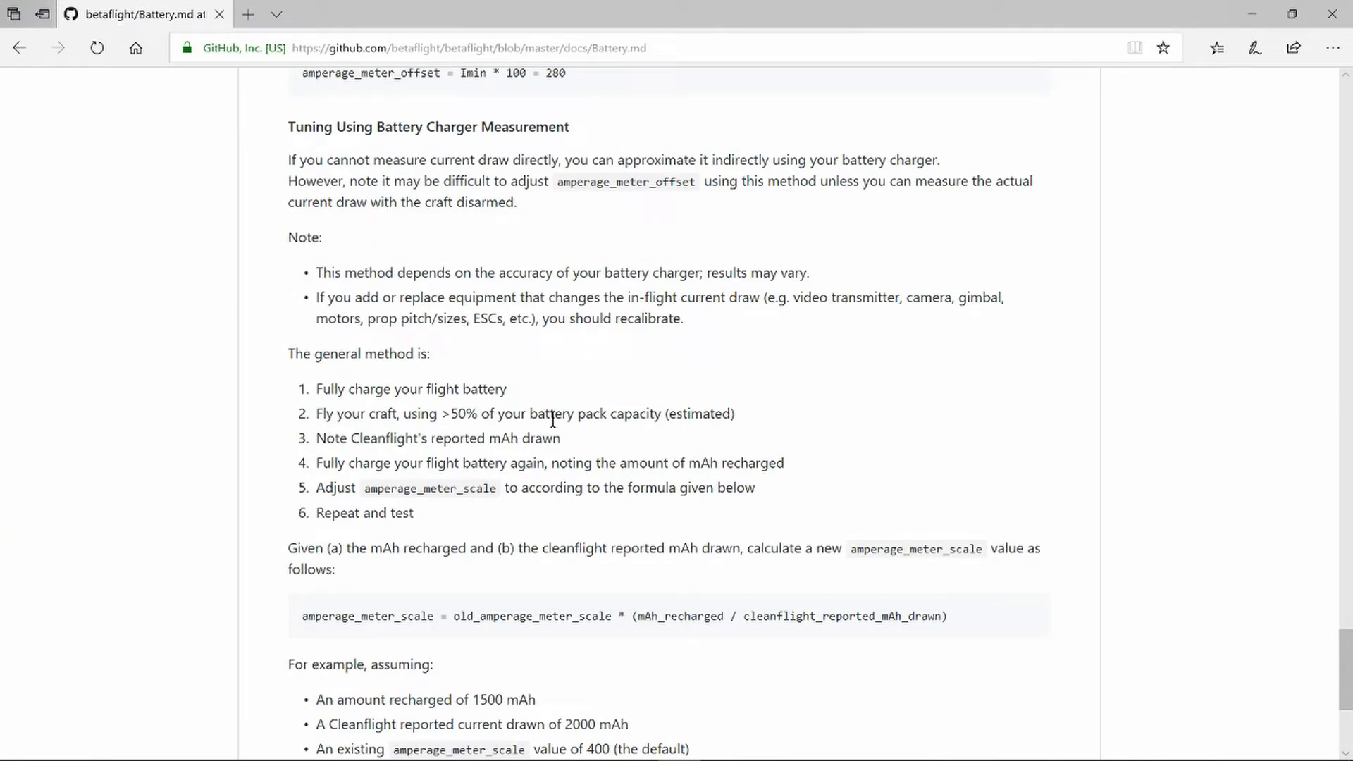
mouse_move(581, 453)
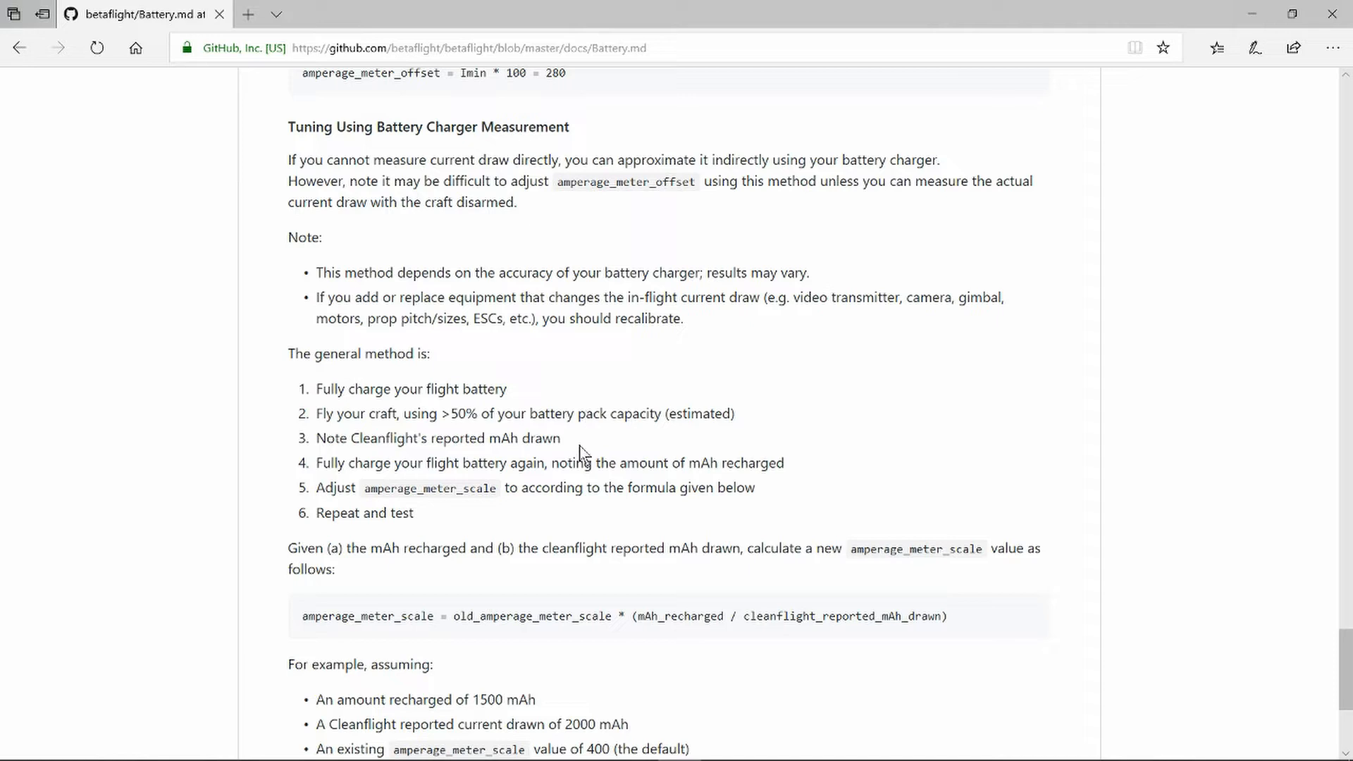
mouse_move(584, 449)
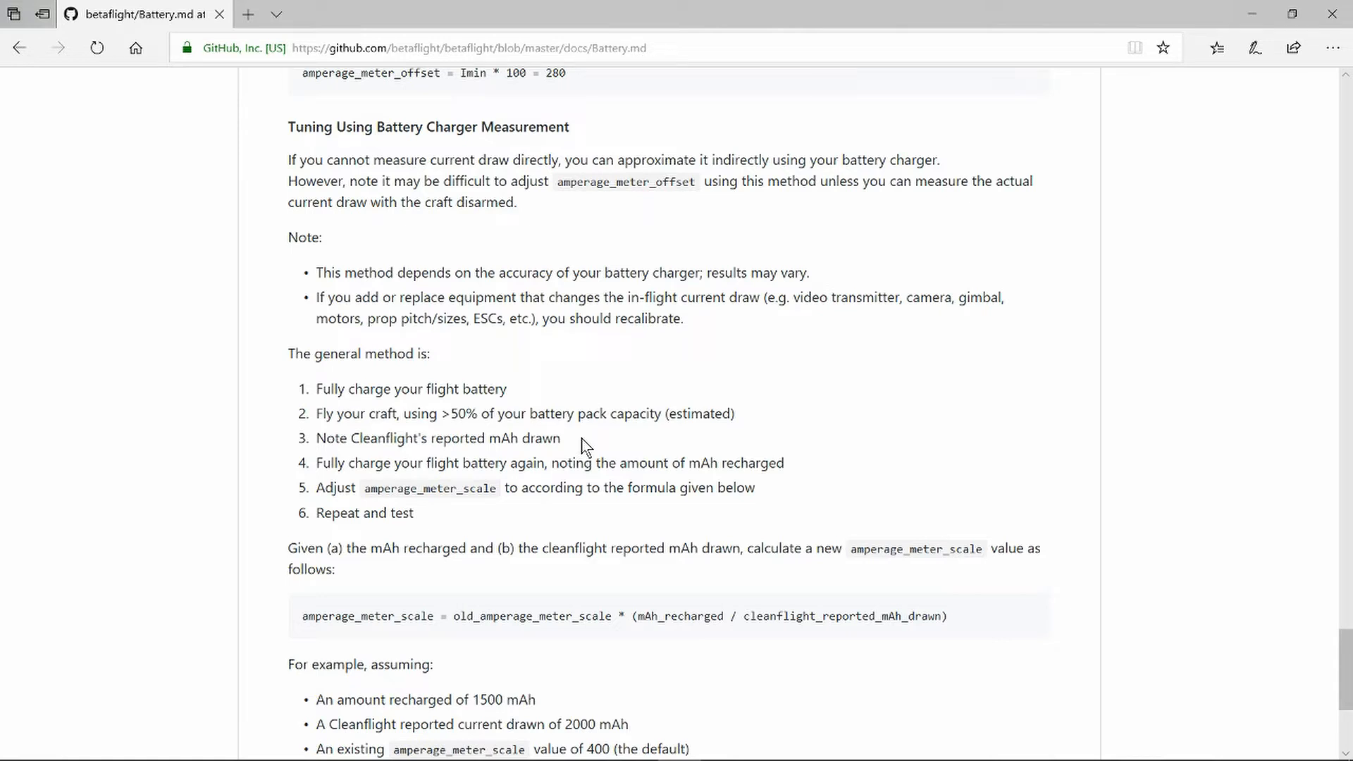
mouse_move(604, 466)
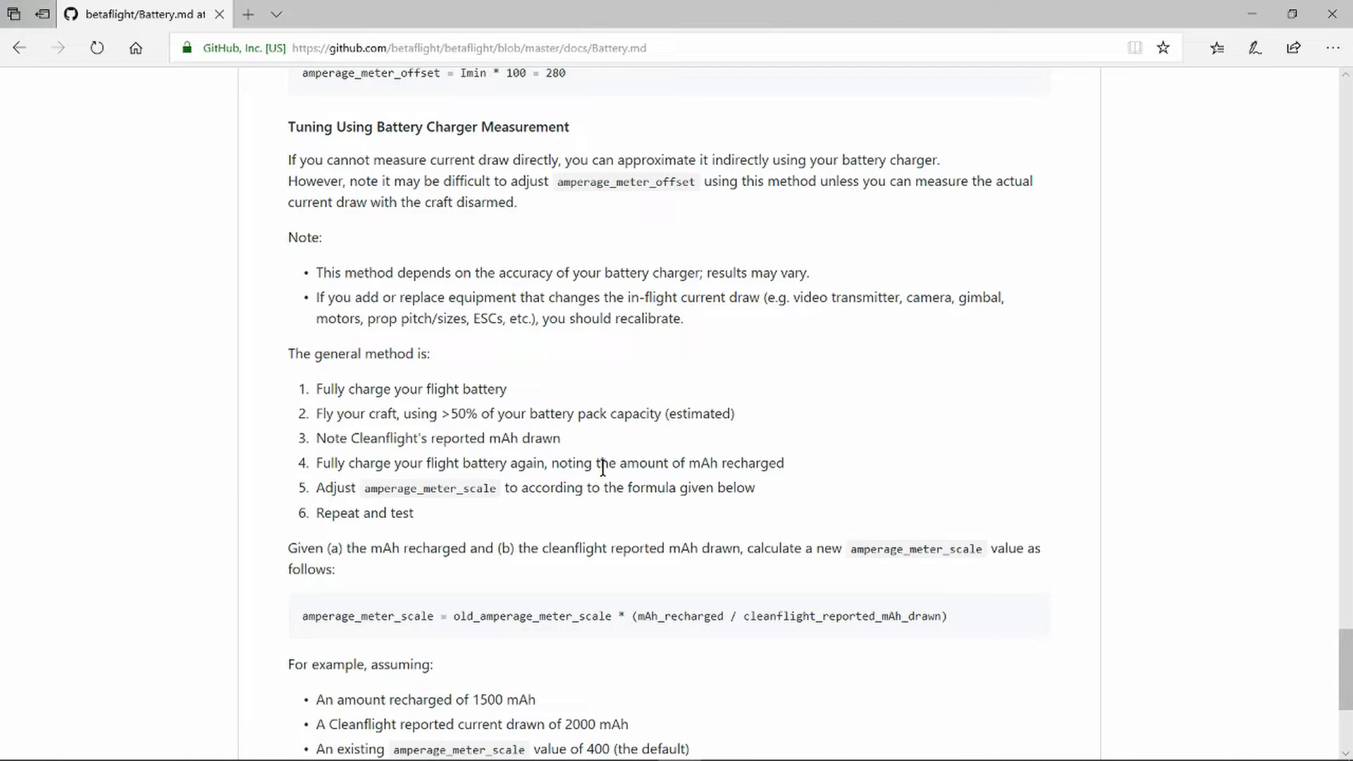
mouse_move(800, 471)
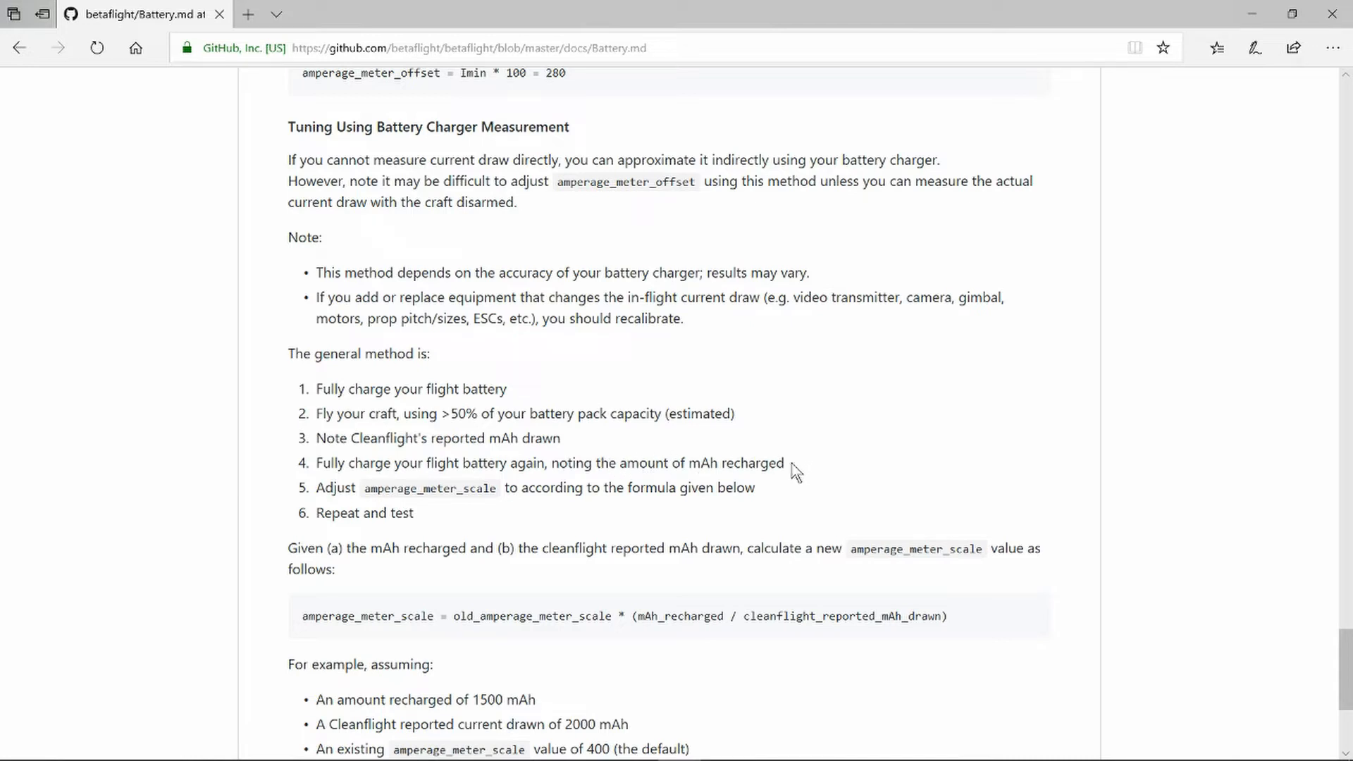
mouse_move(769, 503)
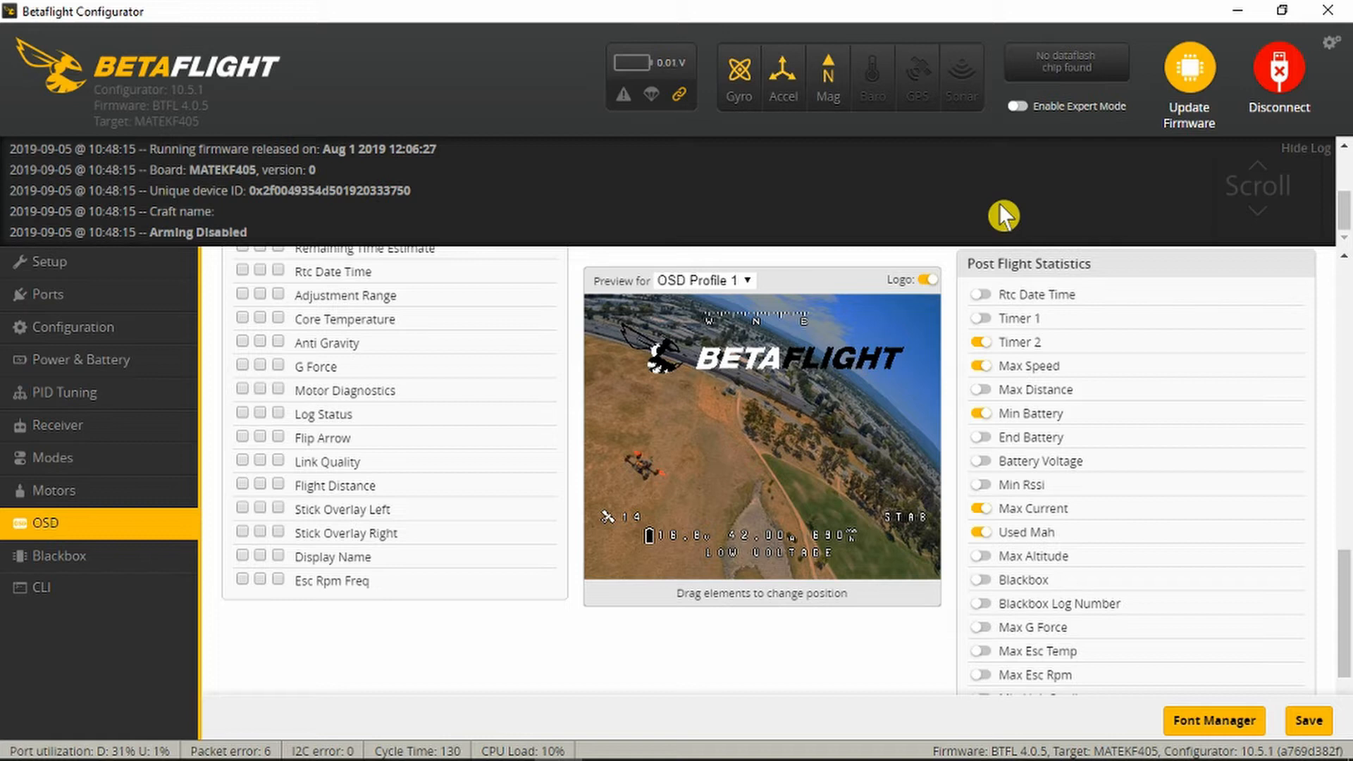
mouse_move(1123, 276)
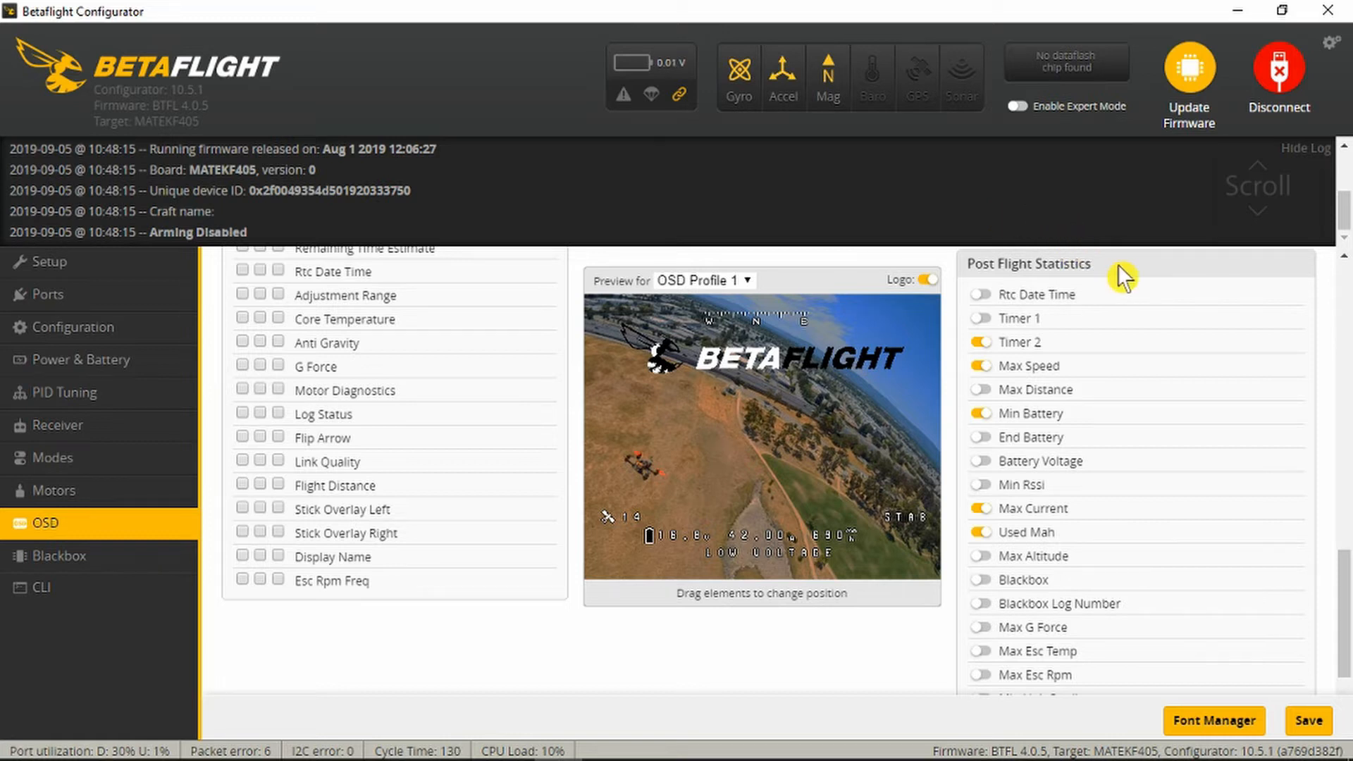
mouse_move(1116, 413)
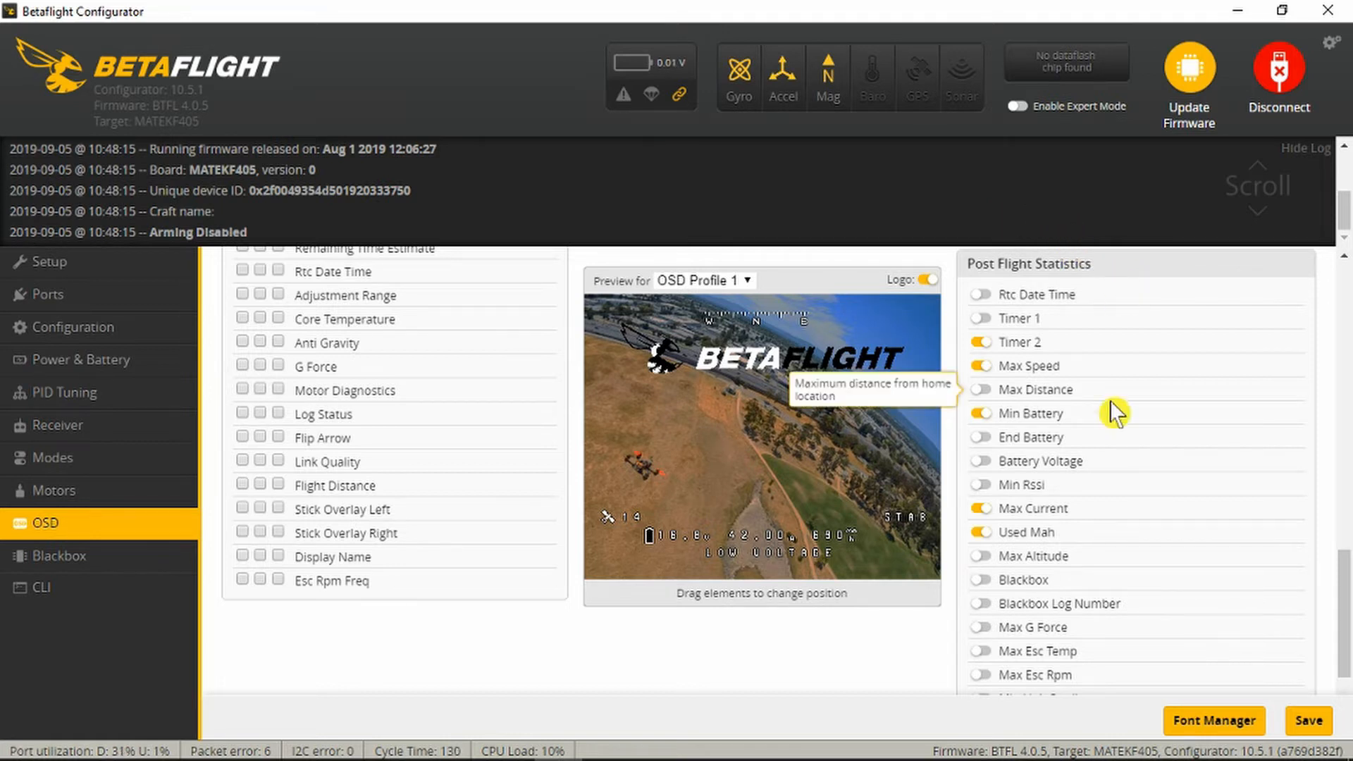
mouse_move(1103, 539)
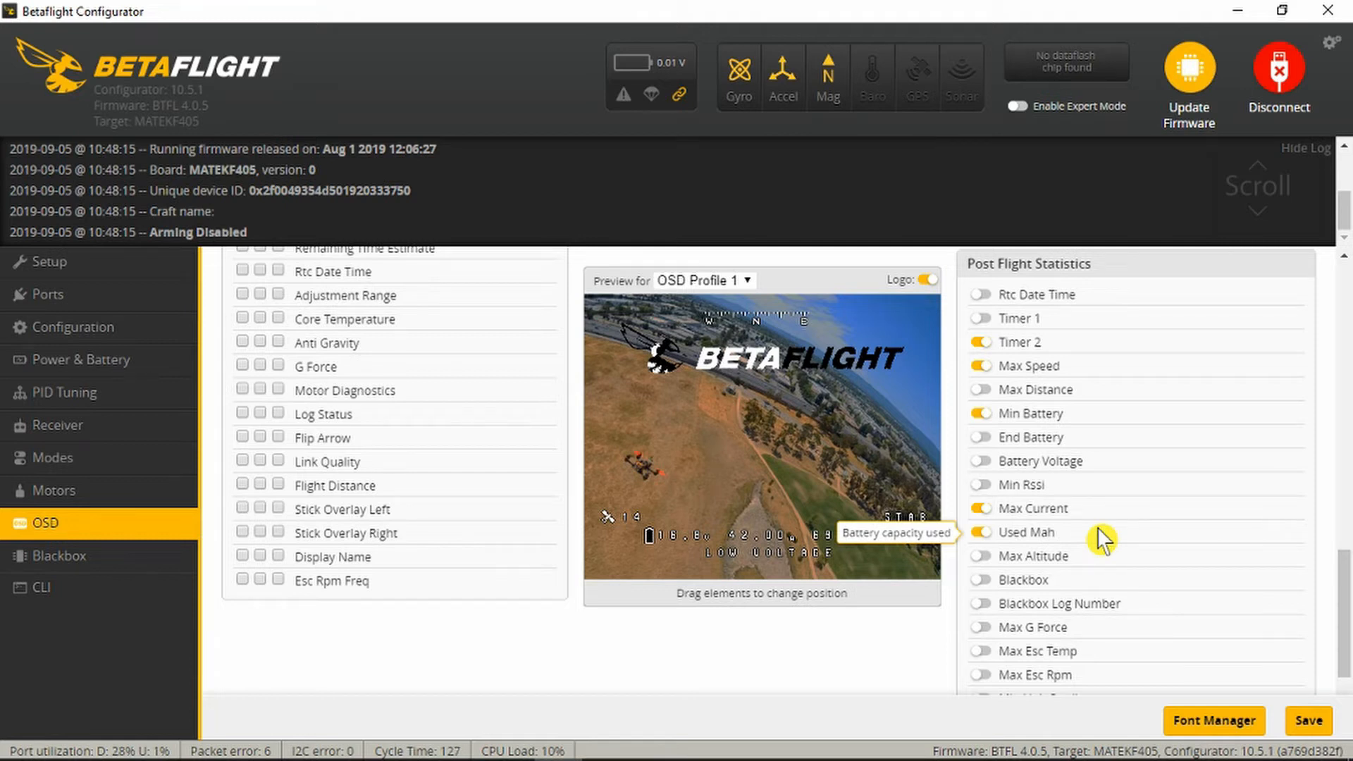
Open the Power & Battery tab to view the amperage meter scale and offset.
left_click(81, 360)
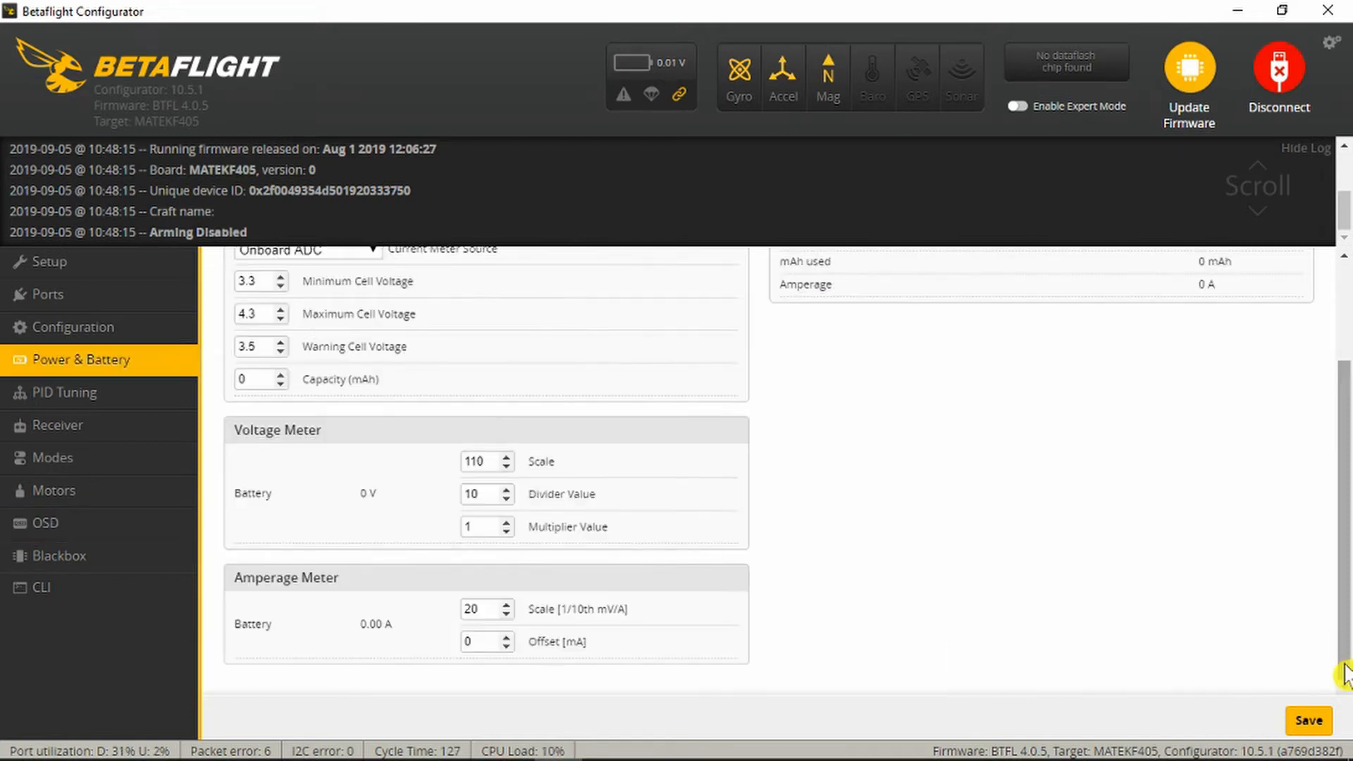
mouse_move(784, 618)
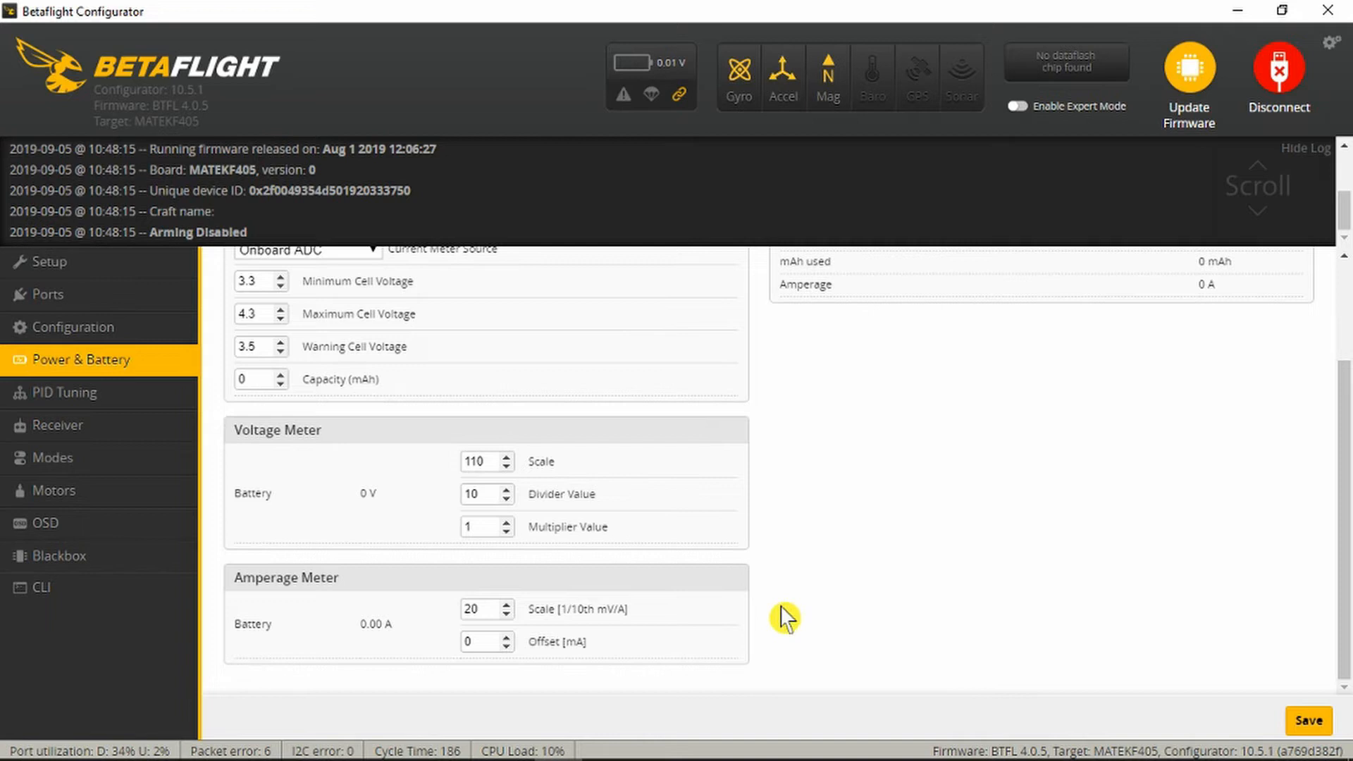
mouse_move(326, 562)
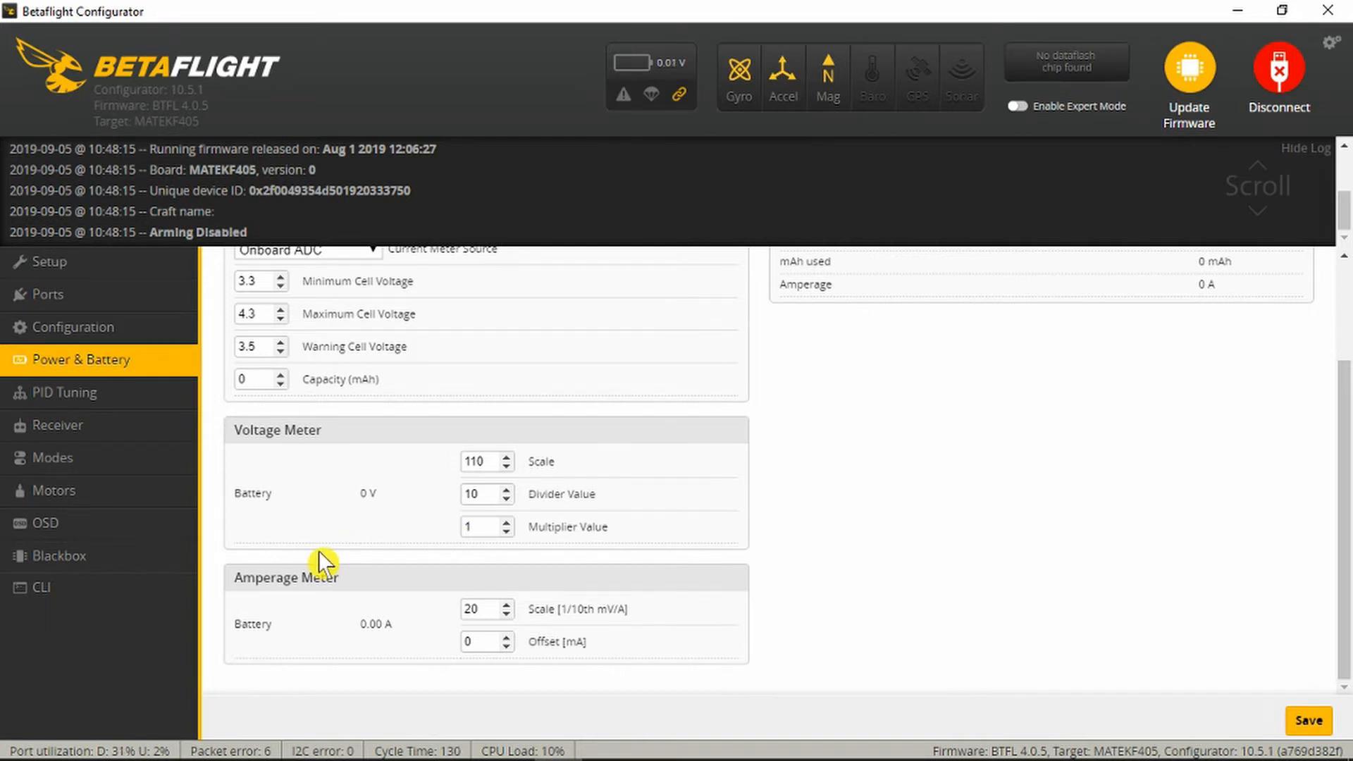
mouse_move(392, 654)
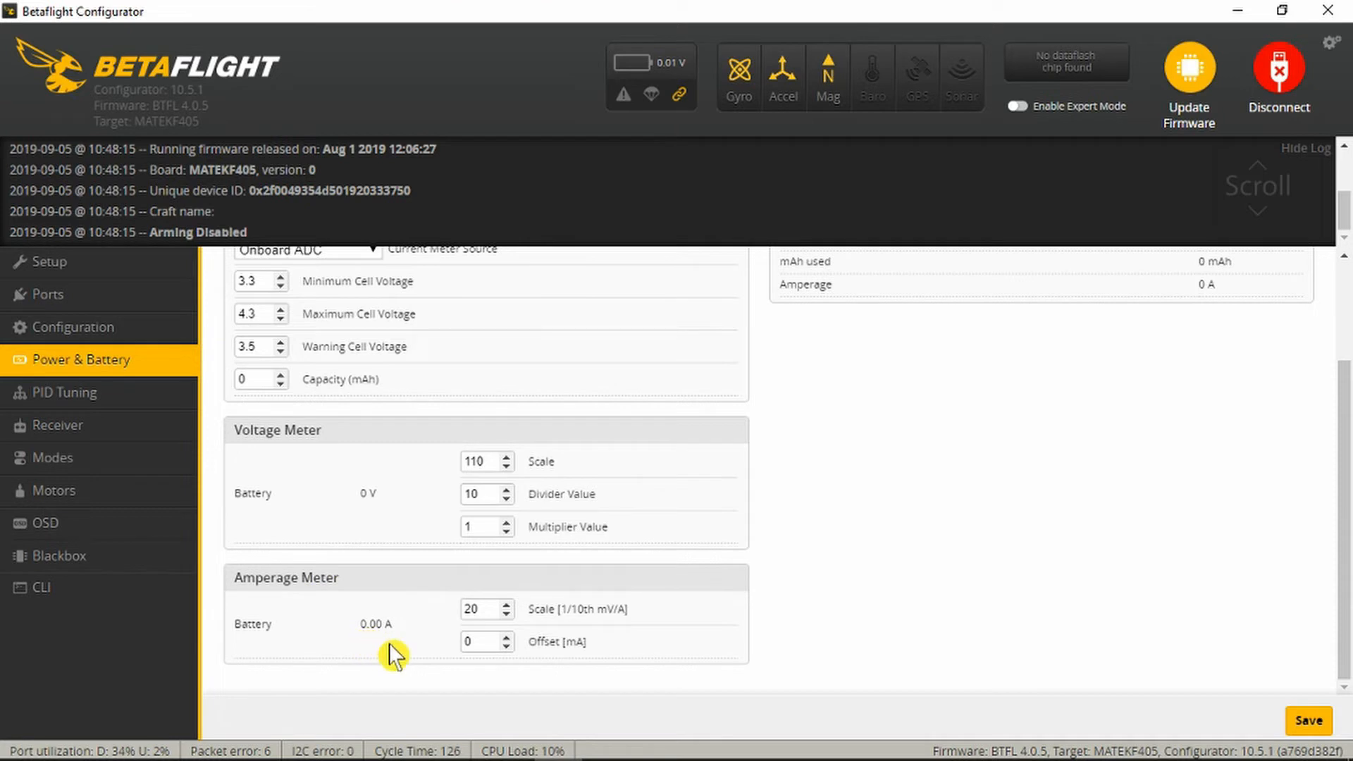
mouse_move(669, 616)
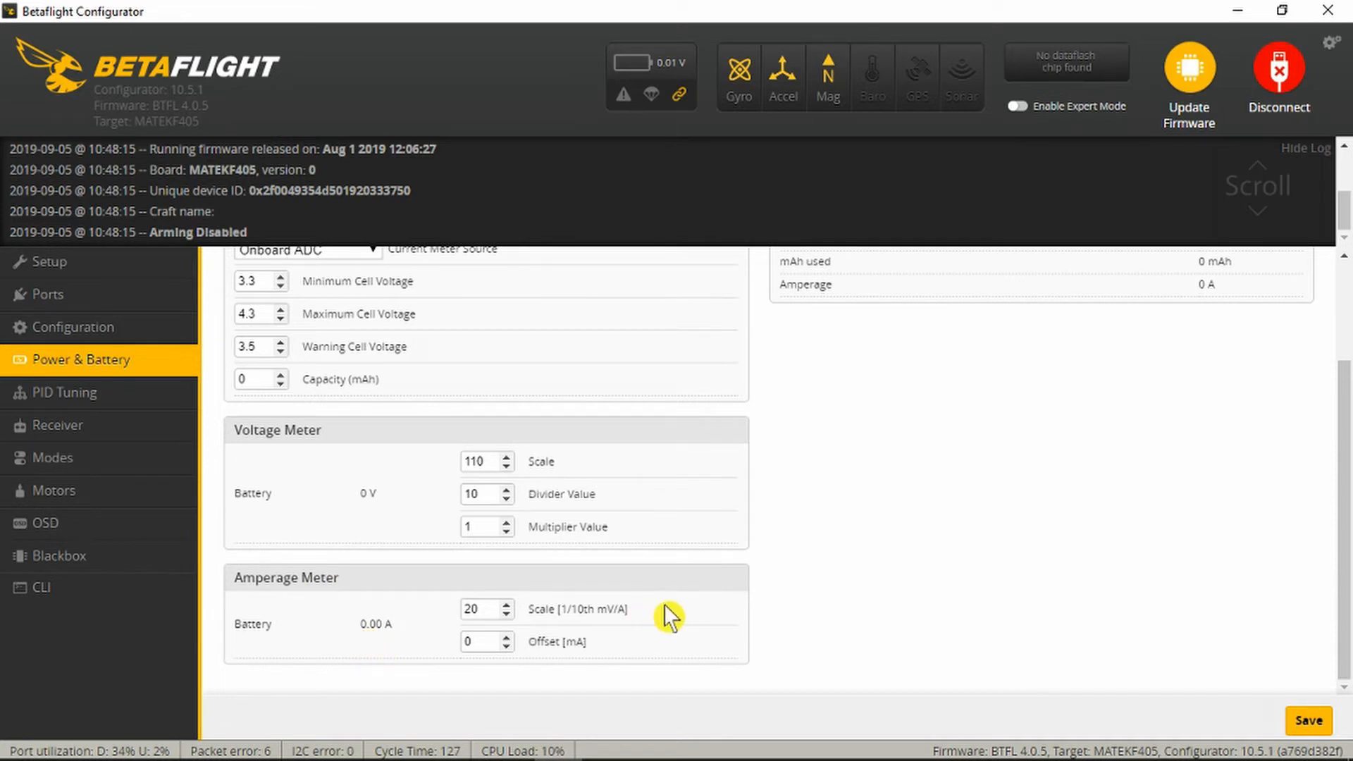
mouse_move(620, 652)
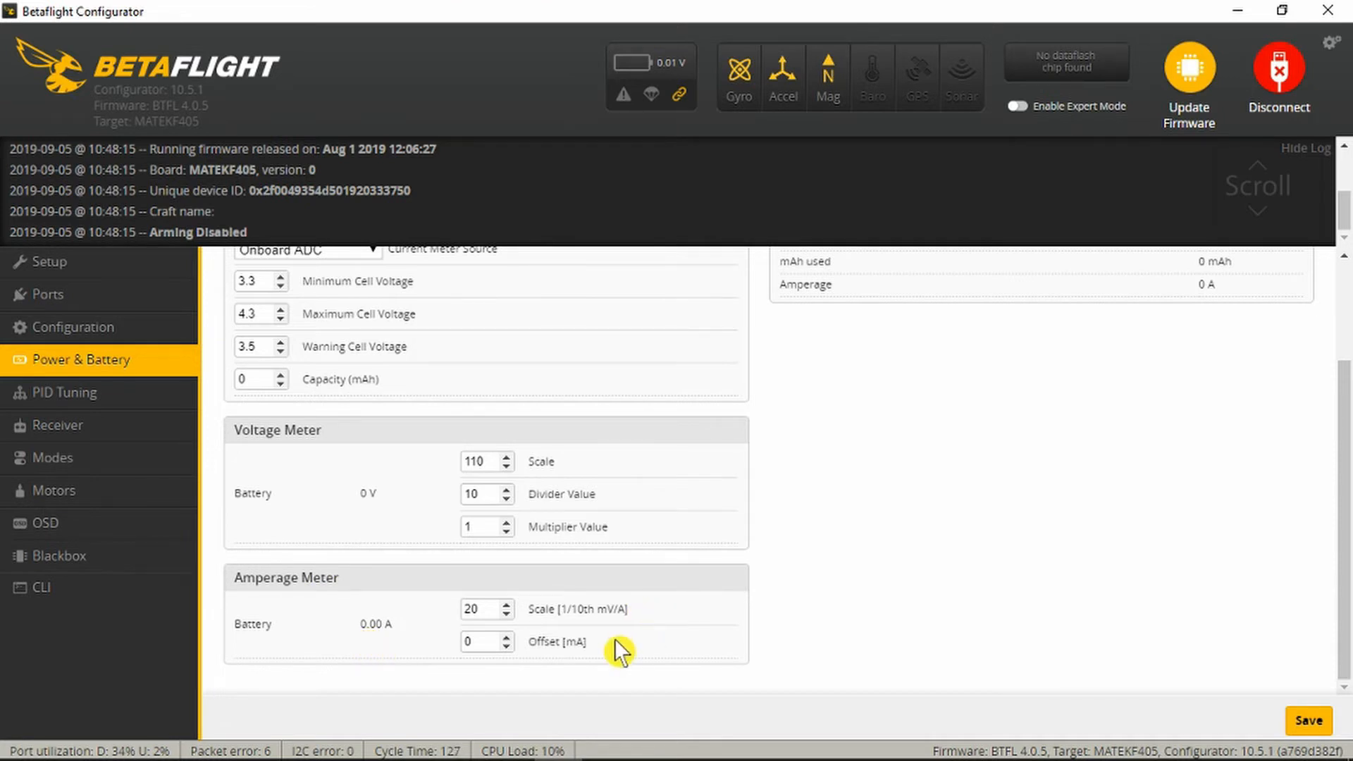
mouse_move(654, 620)
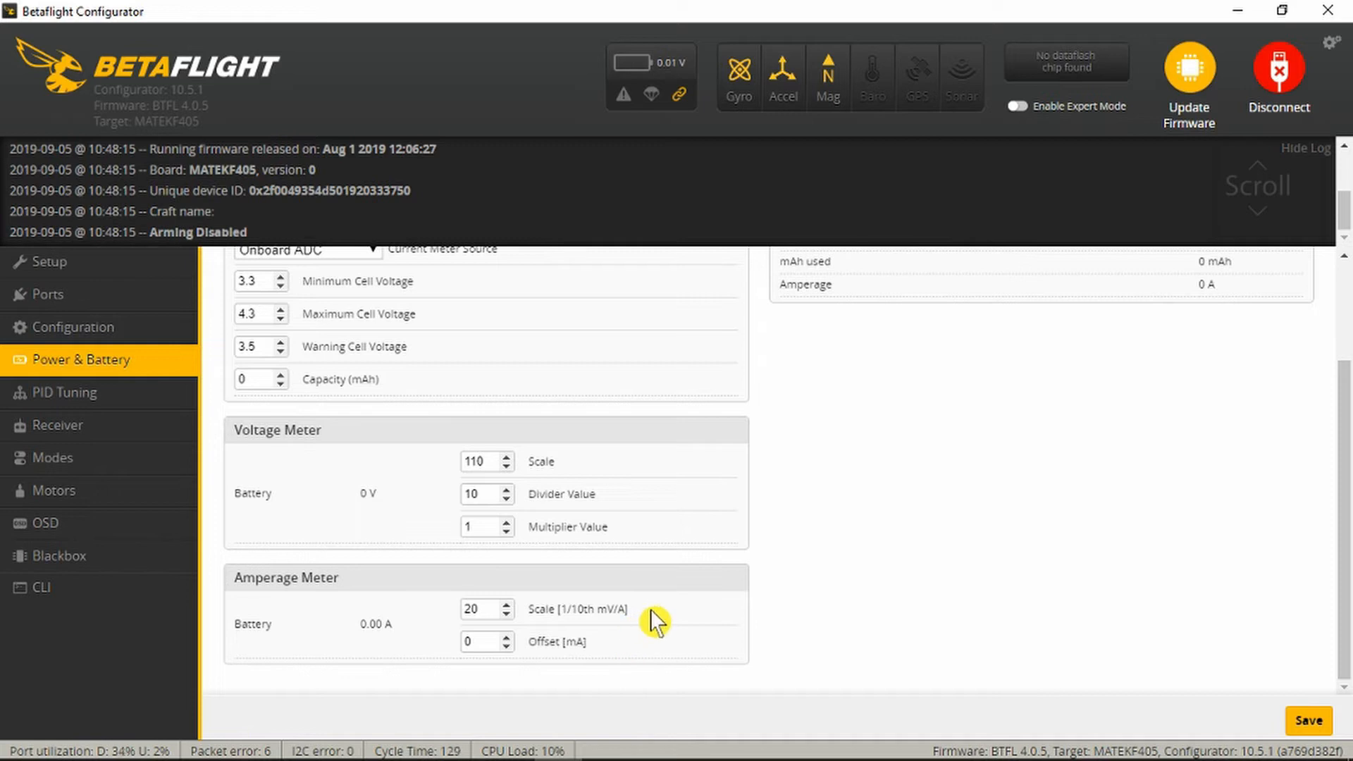
mouse_move(620, 668)
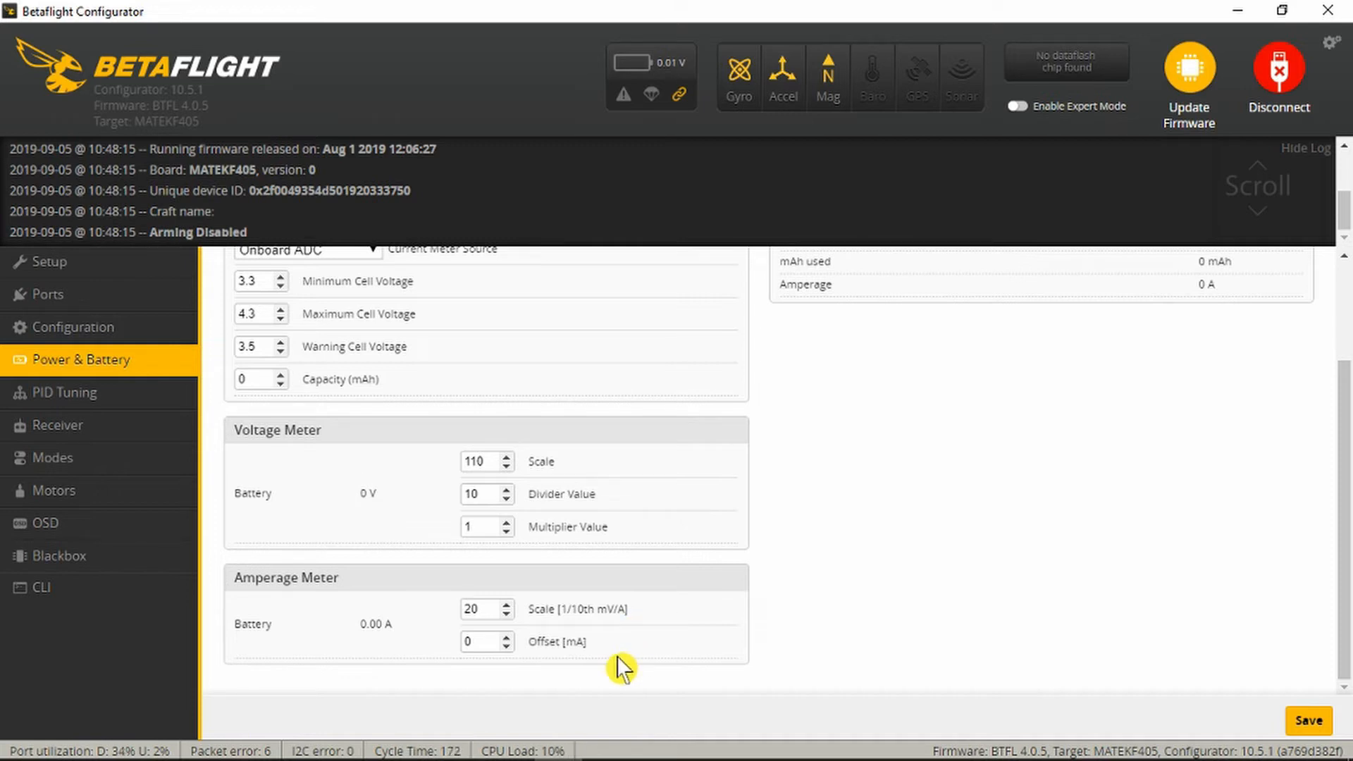
mouse_move(643, 619)
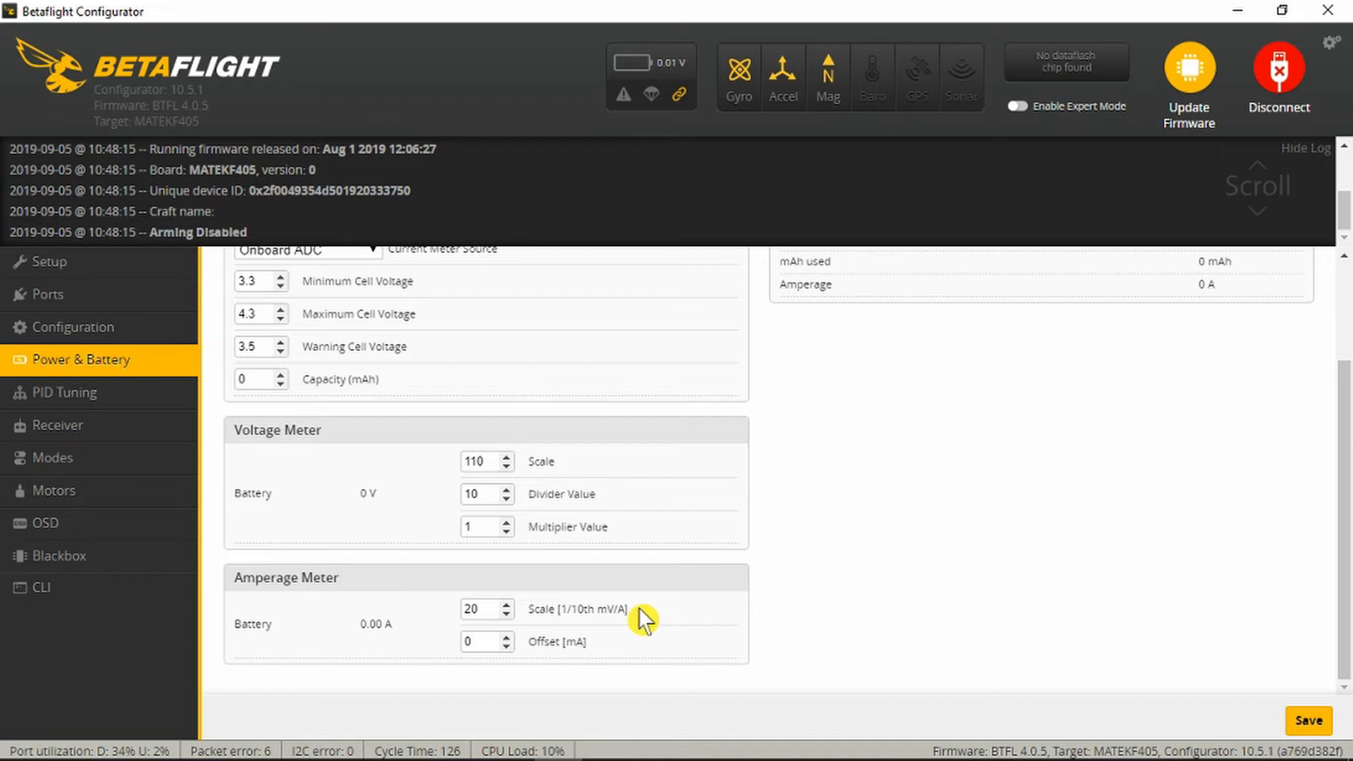